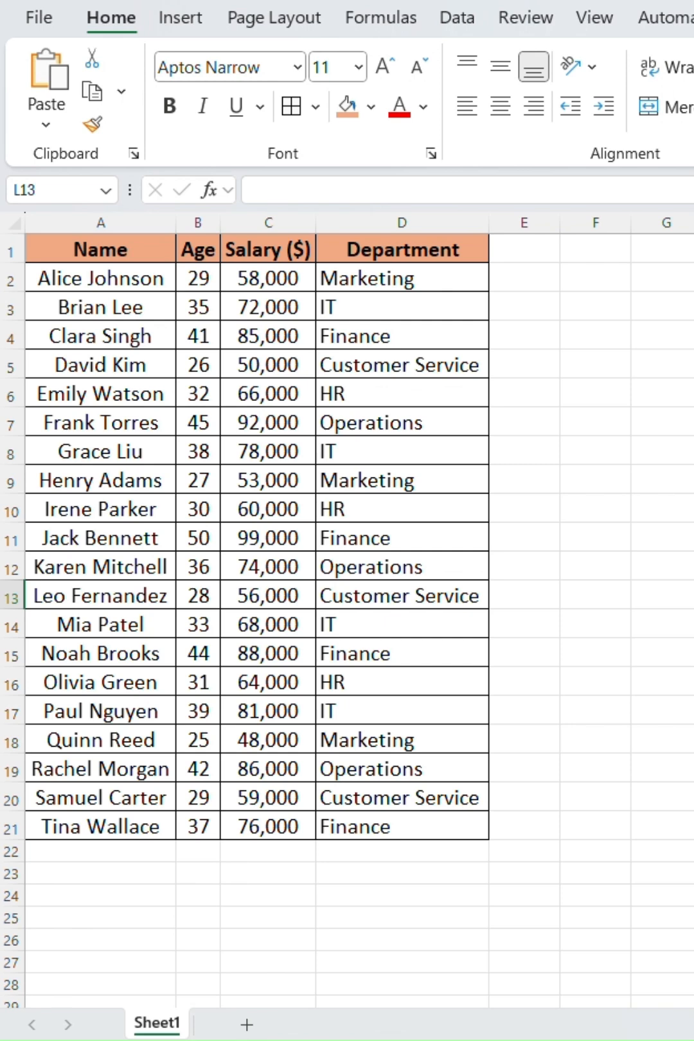
mouse_move(385, 301)
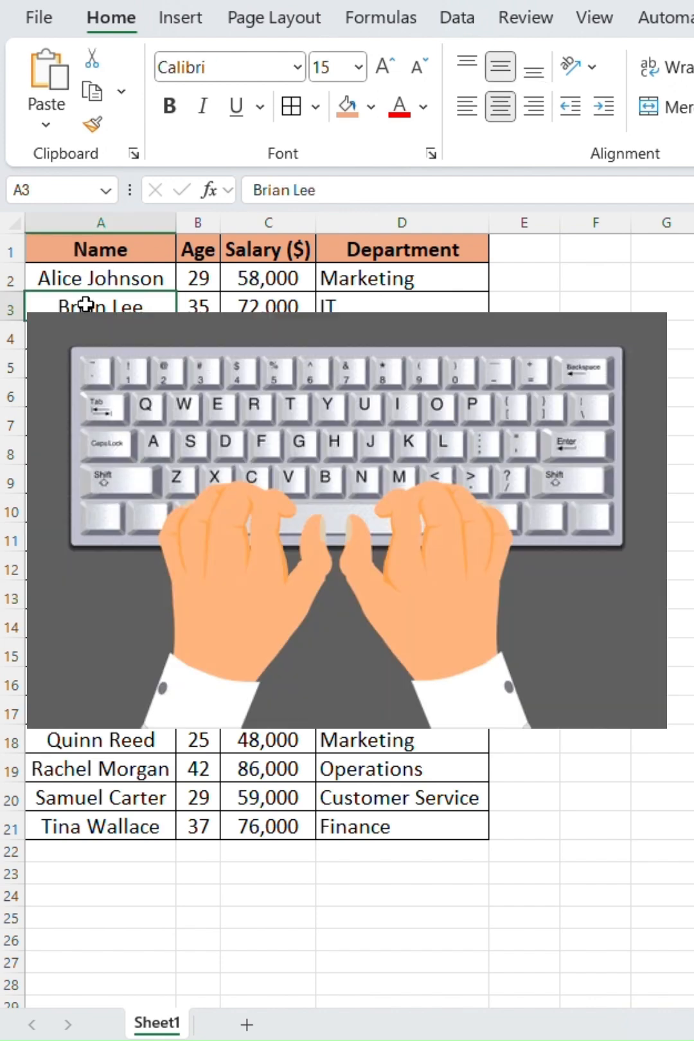
- Apply General number format to the salaries and call up the Insert cells dialog at the Department header
key(shift+space)
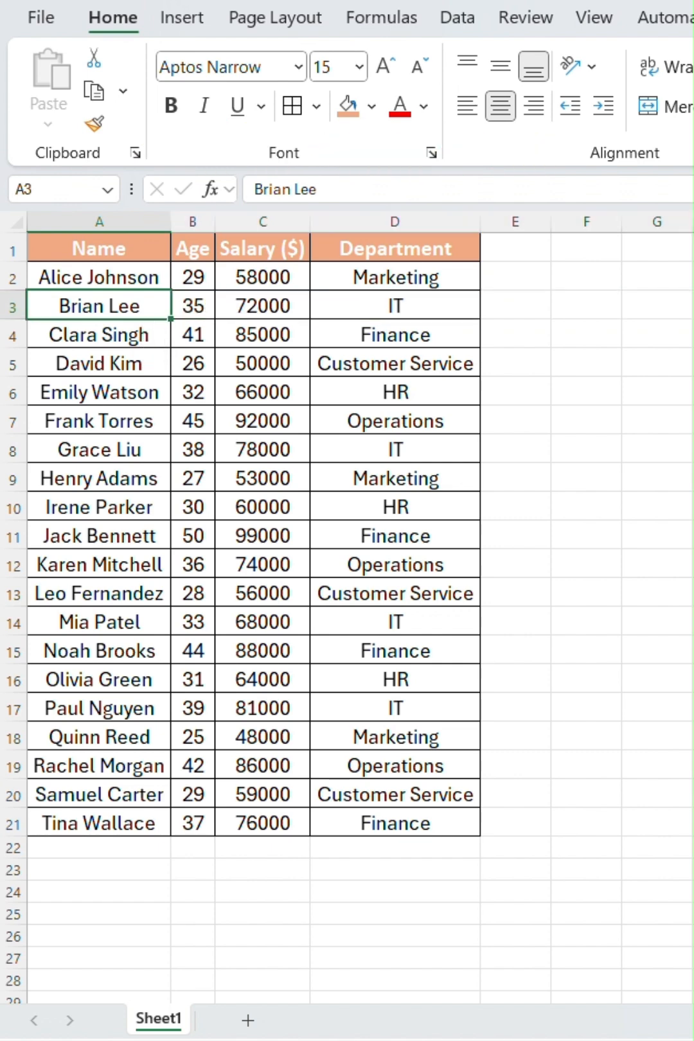
key(Ctrl+Space)
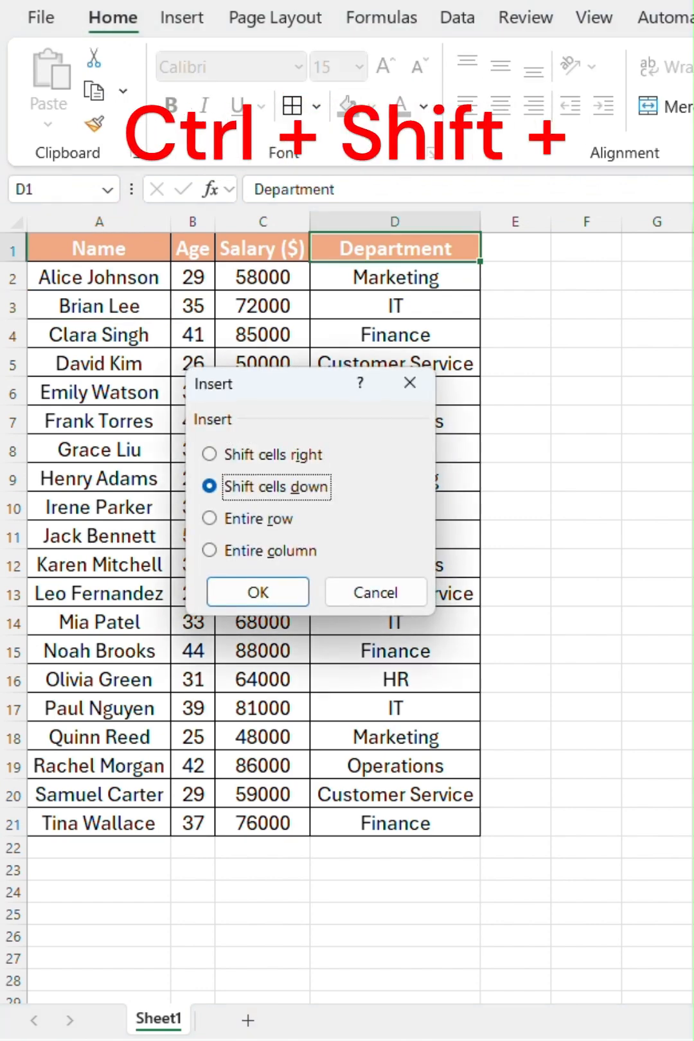
- Insert a blank column at D, remove it again and return to the Name header cell
click(257, 591)
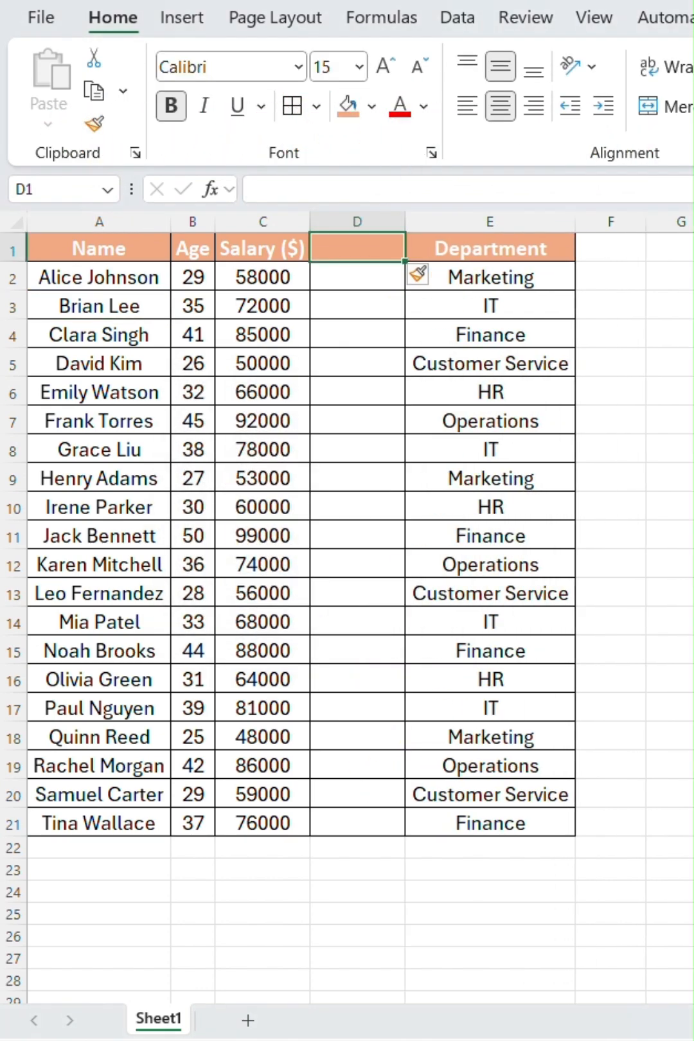
key(ctrl+minus)
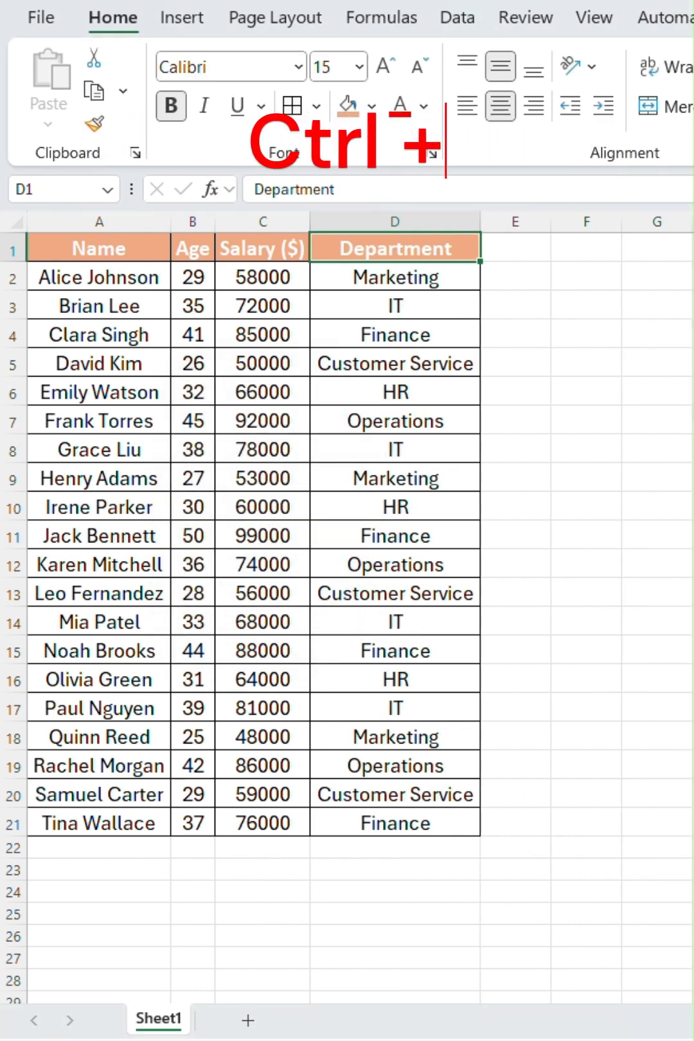
key(Ctrl+Shift+L)
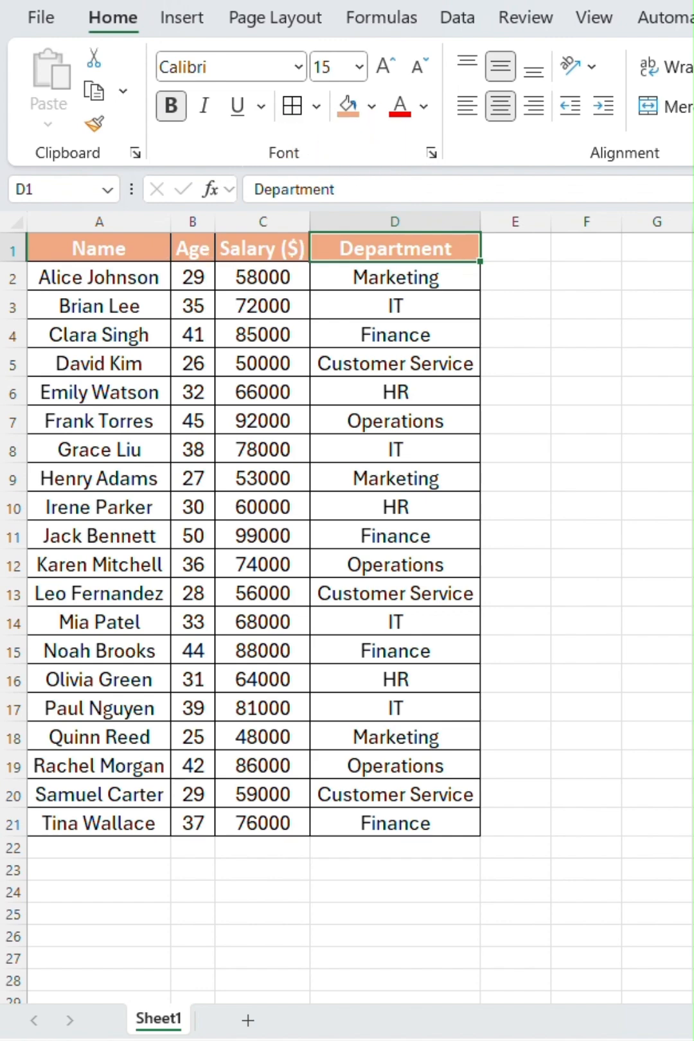
key(Ctrl+Shift+Down)
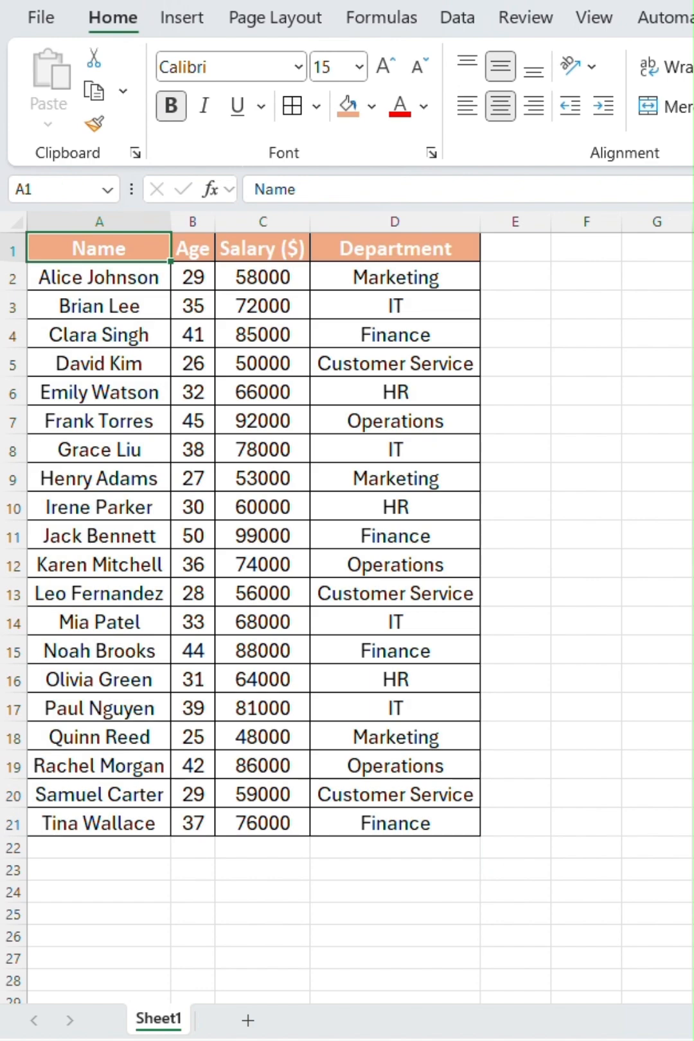
- Convert the employee range to a banded table with headers and a salary total of 1413000
key(ctrl+t)
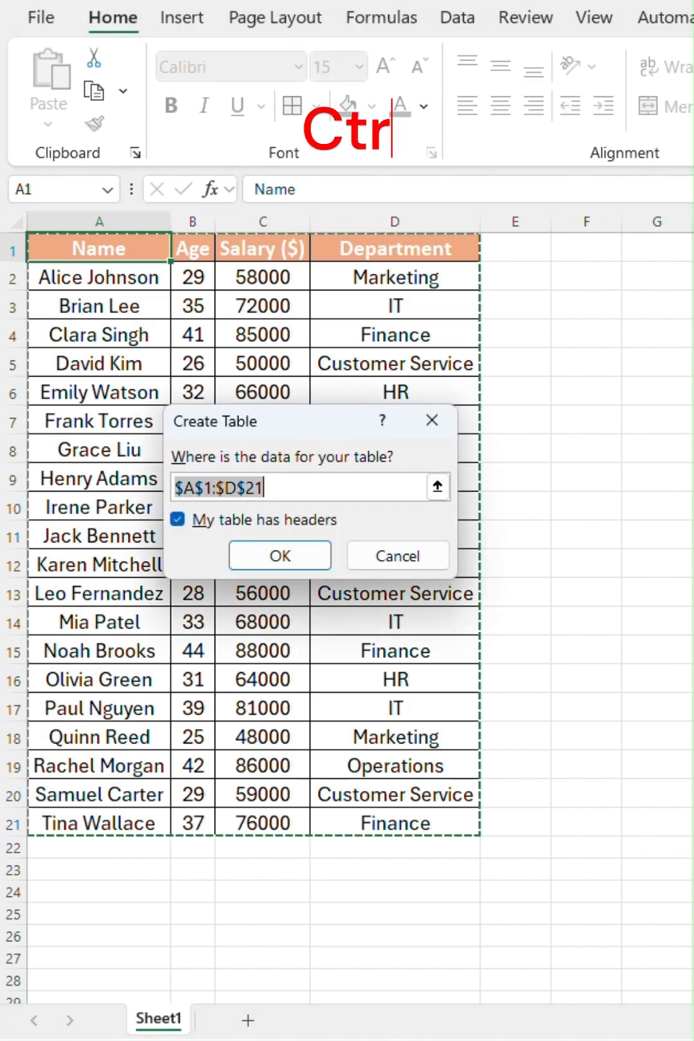
click(279, 555)
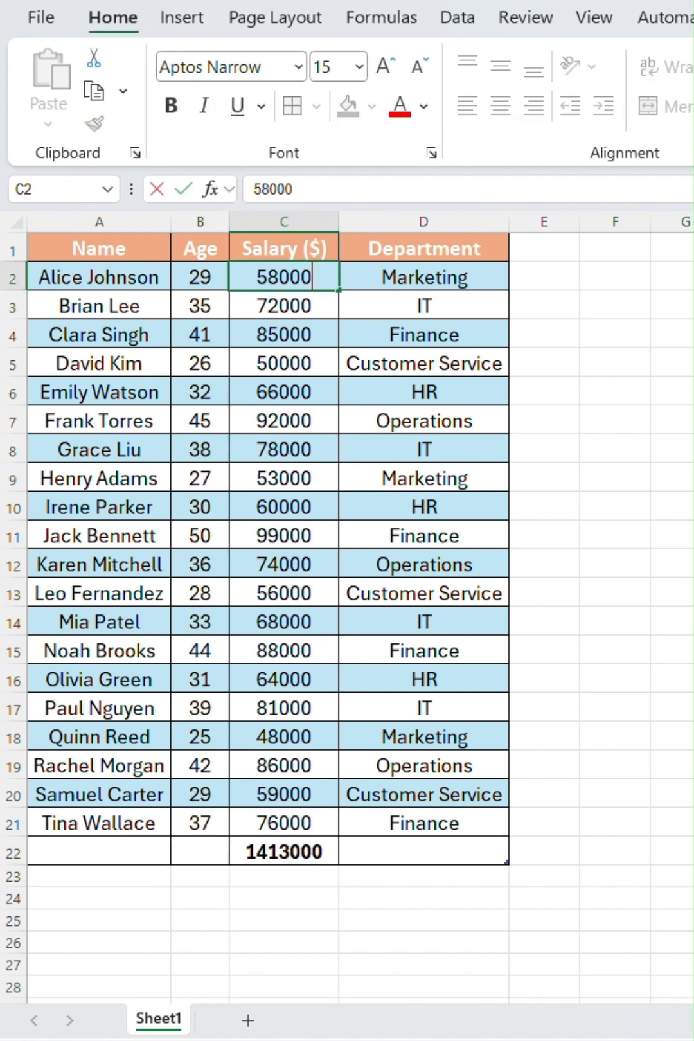
key(F2)
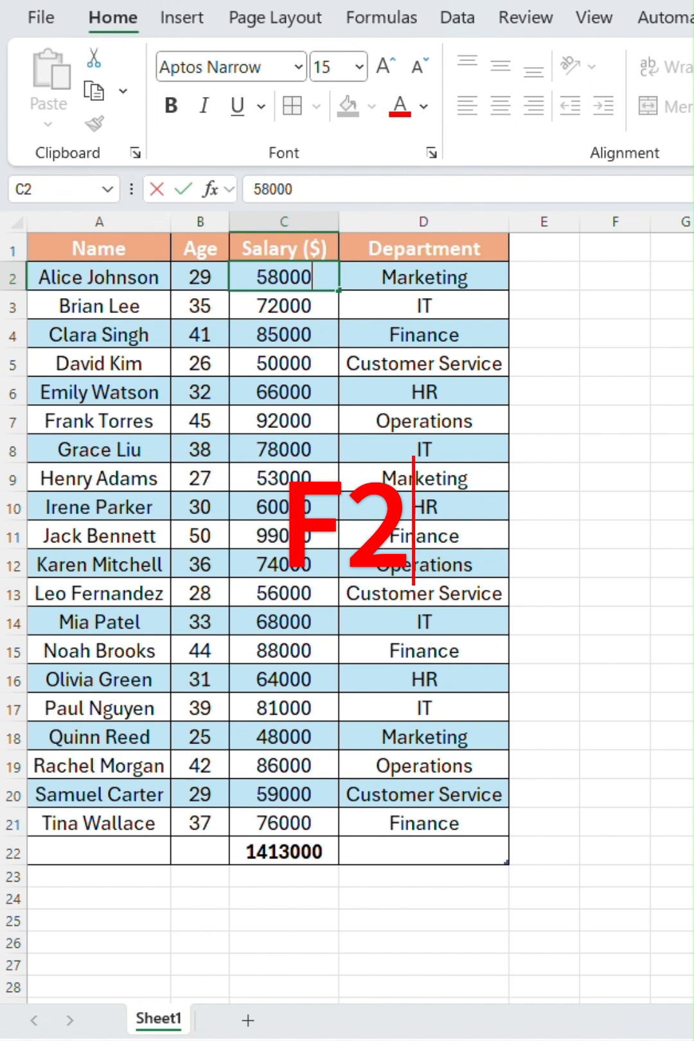
key(Ctrl+1)
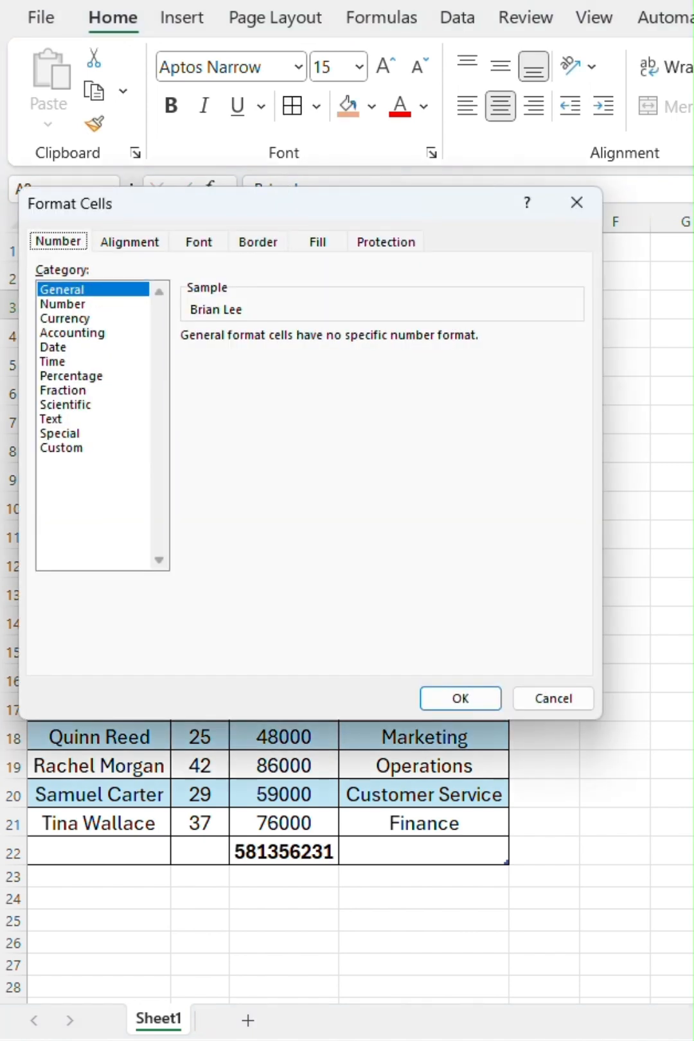
- Show the Date category formats in the Format Cells Number list
key(Ctrl+1)
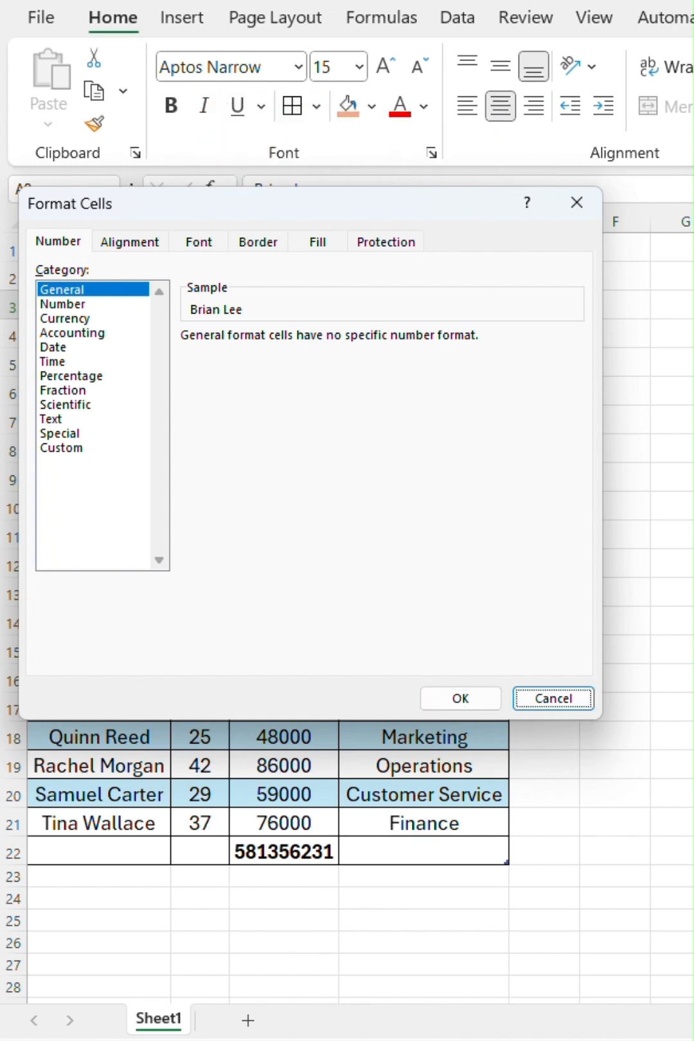
click(53, 347)
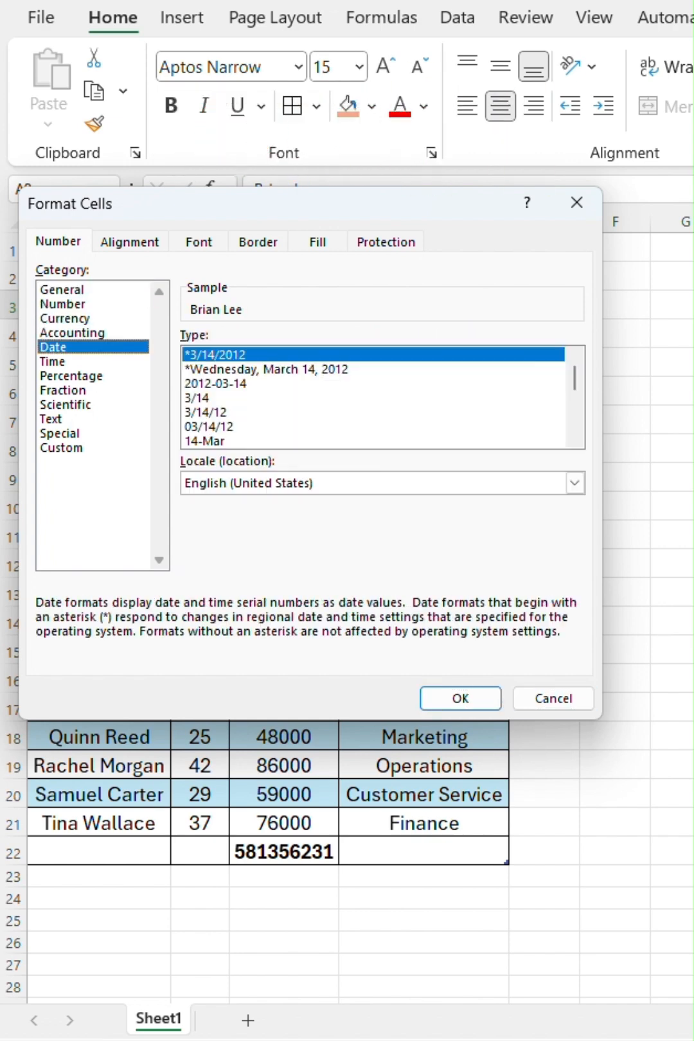